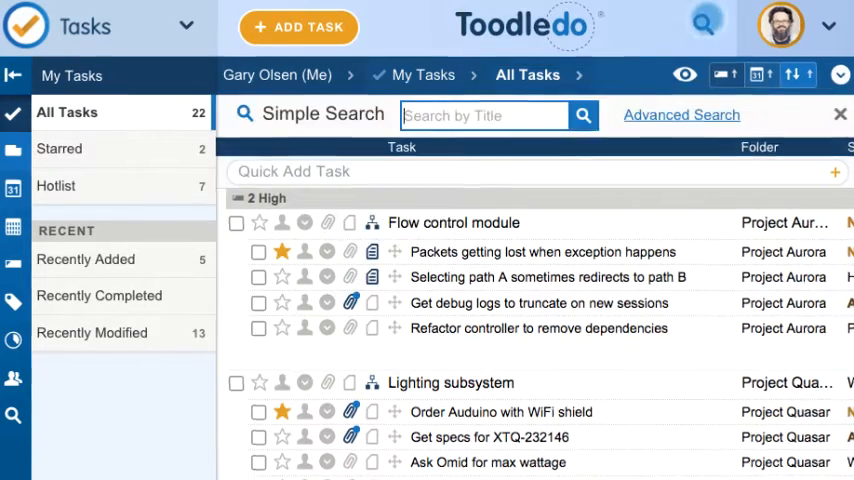
Dismiss the 'Fl' title search to return to the full 22-task list
type("Fl")
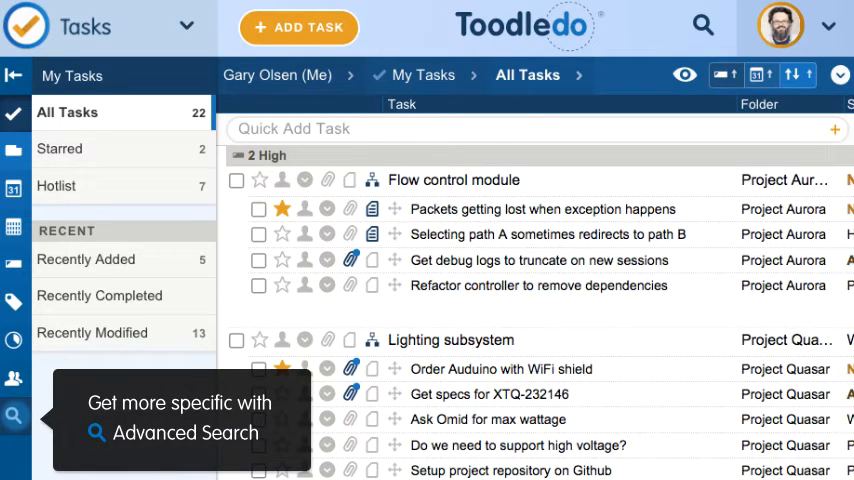
Run an advanced search for Meetings-context tasks due in the next 7 days
left_click(14, 417)
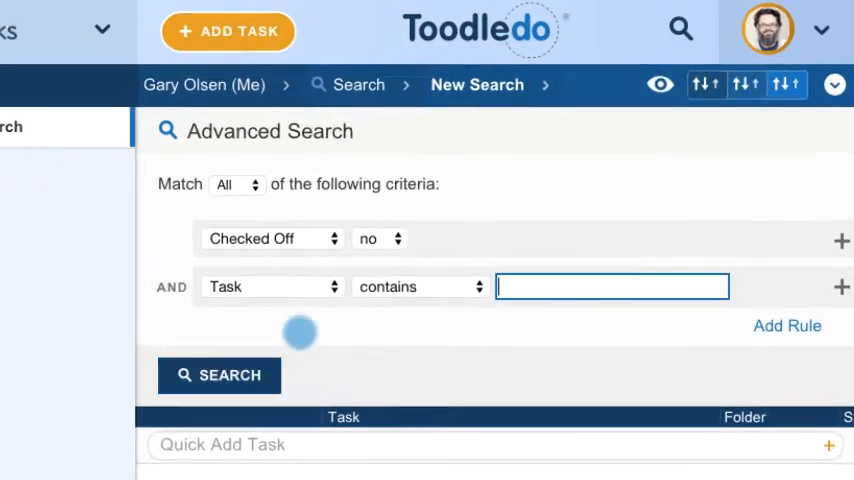
left_click(272, 286)
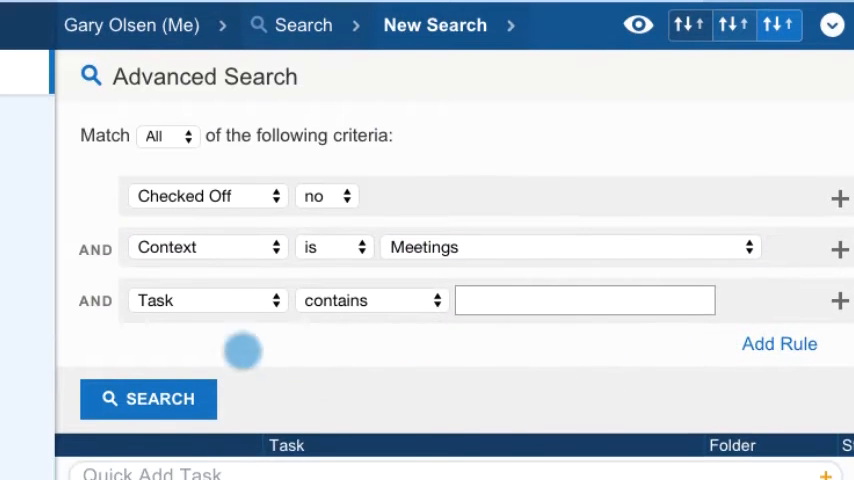
left_click(207, 300)
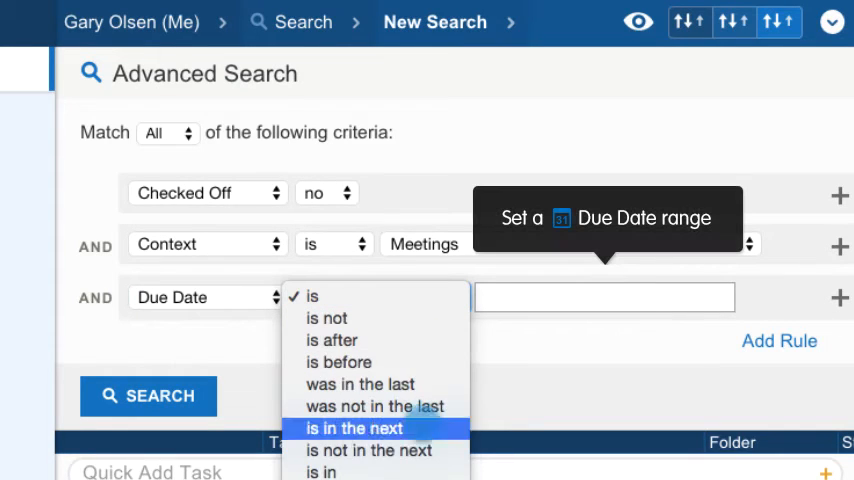
left_click(352, 428)
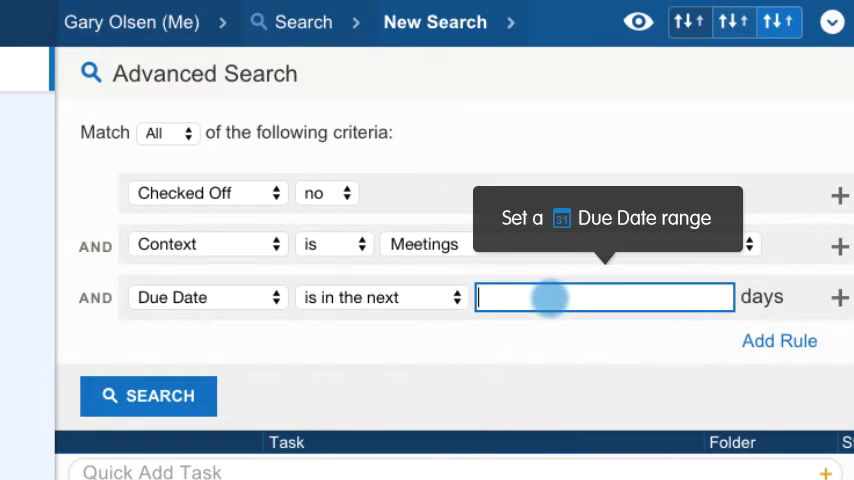
type("7")
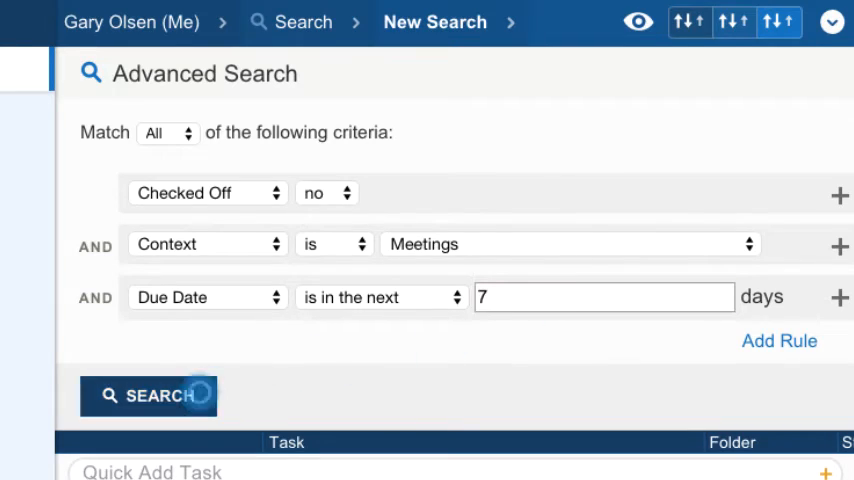
left_click(148, 395)
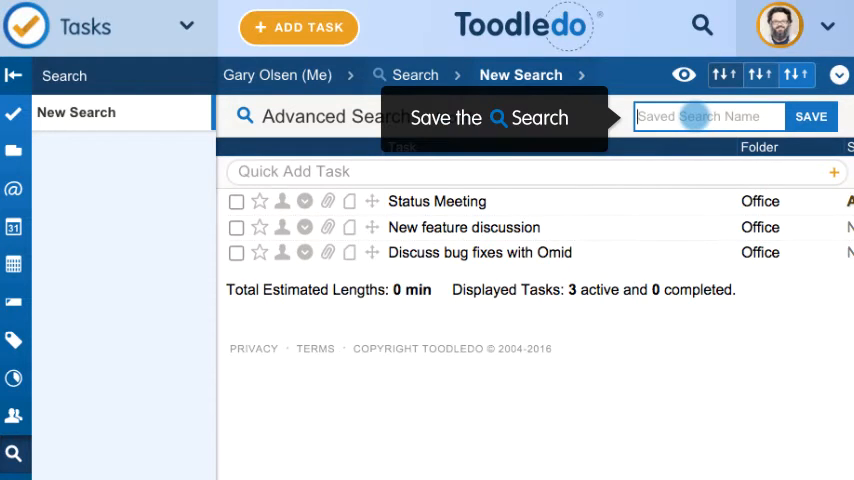
Save the meetings search under the name 'This Weeks Meetings'
type("This")
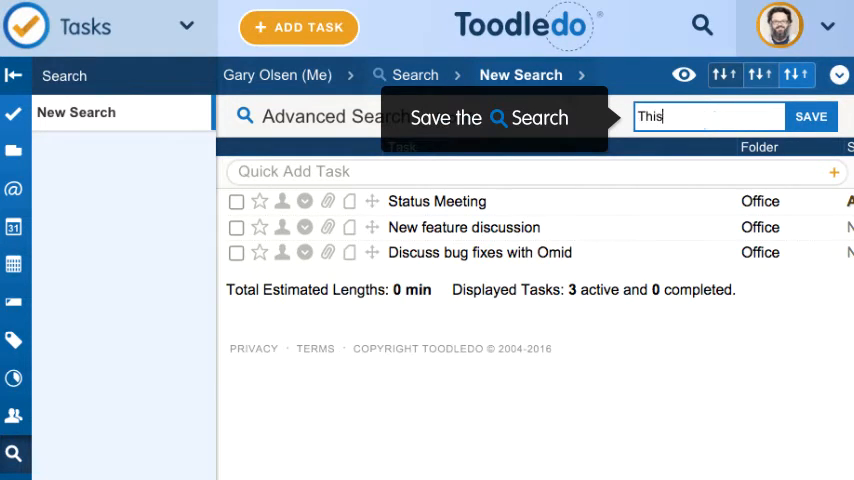
type("Weeks Meetings")
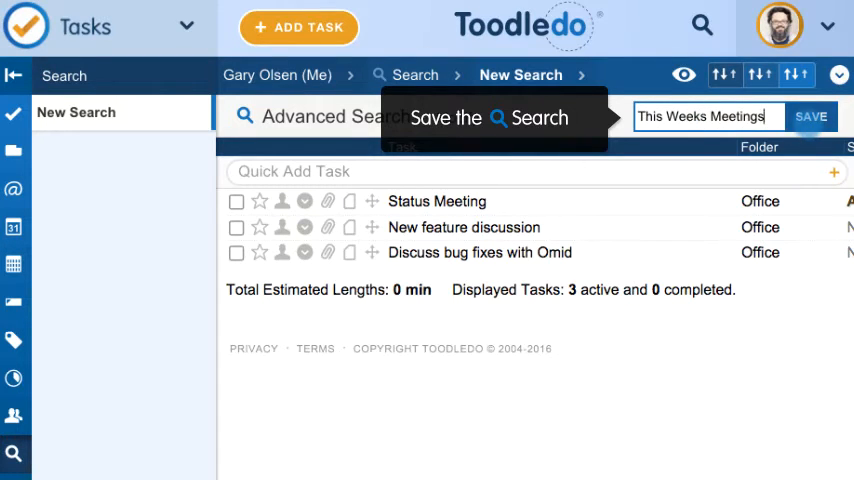
left_click(811, 116)
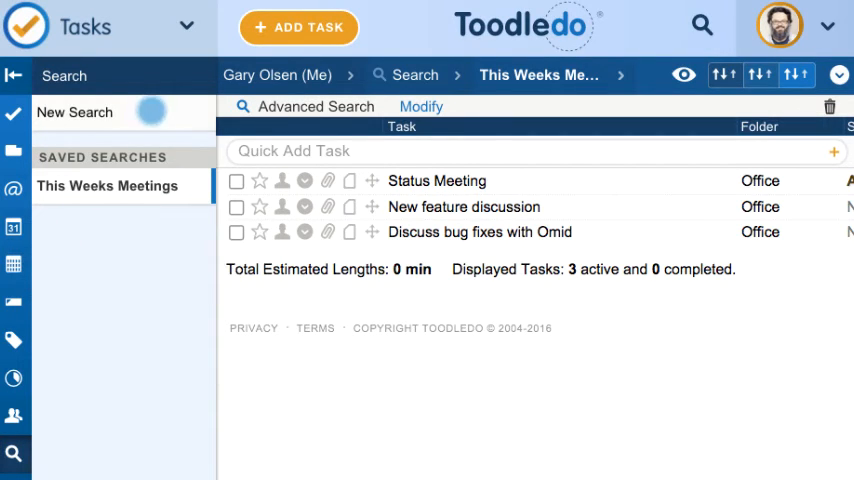
Search Project Aurora folder tasks with 3 Top priority or Next Action status
left_click(75, 111)
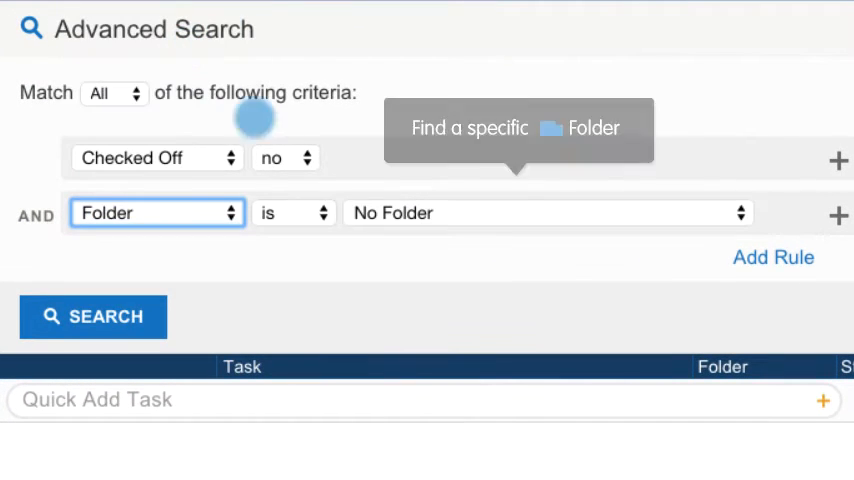
left_click(547, 212)
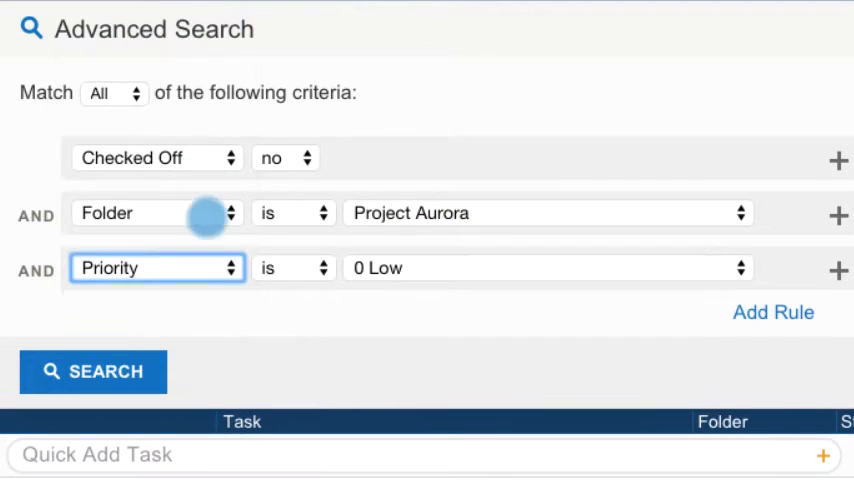
left_click(547, 268)
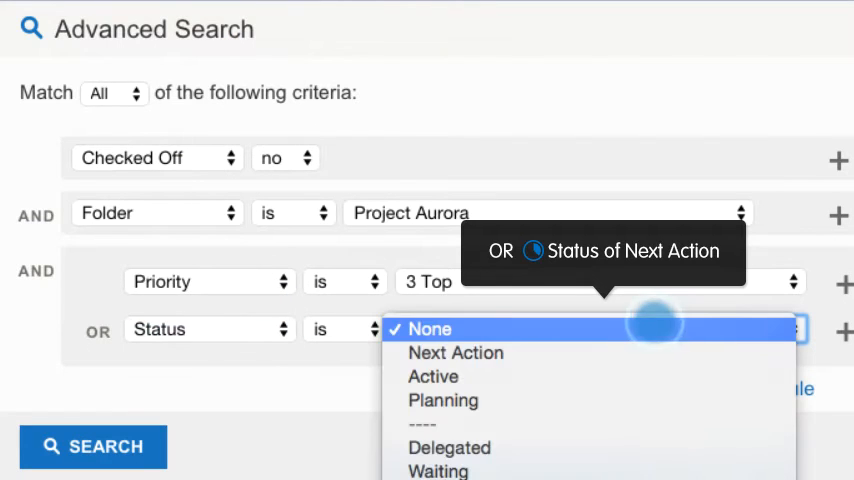
left_click(455, 352)
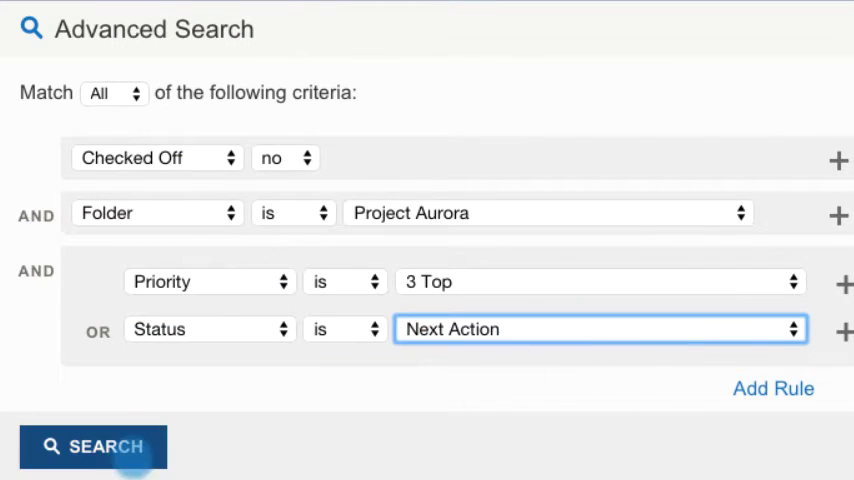
left_click(92, 446)
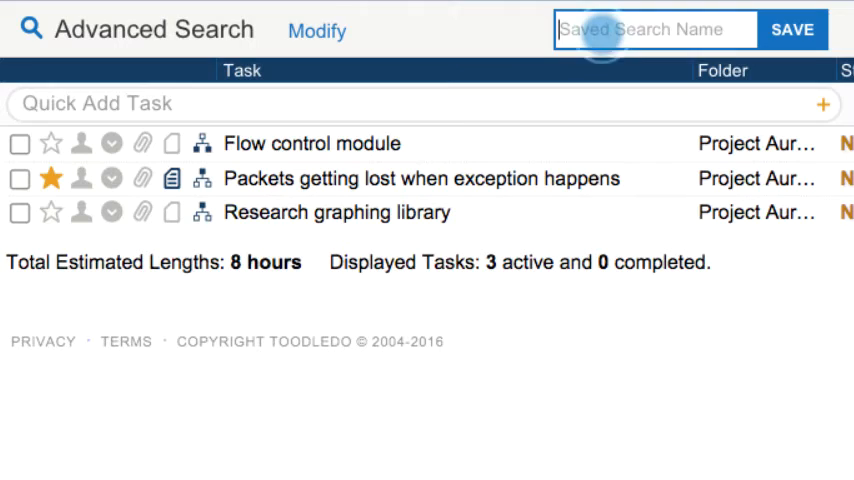
Enter 'Next For Project Aurora' as the saved search name
type("Next For")
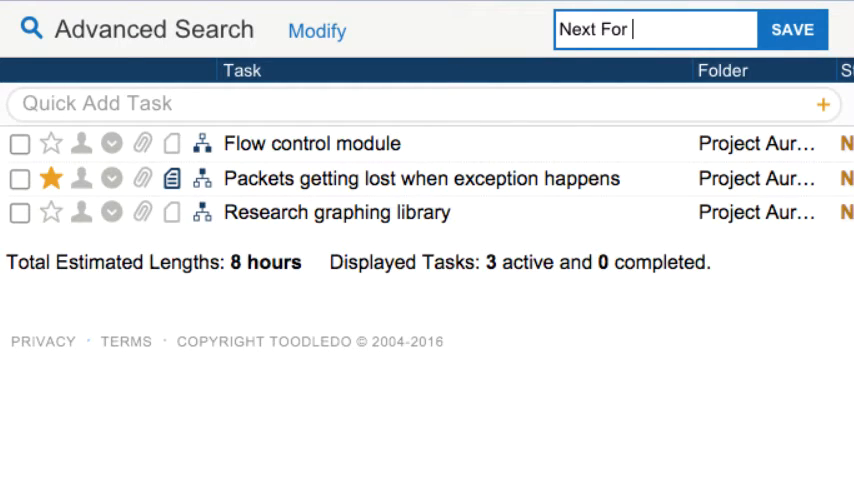
type("Project Aurora")
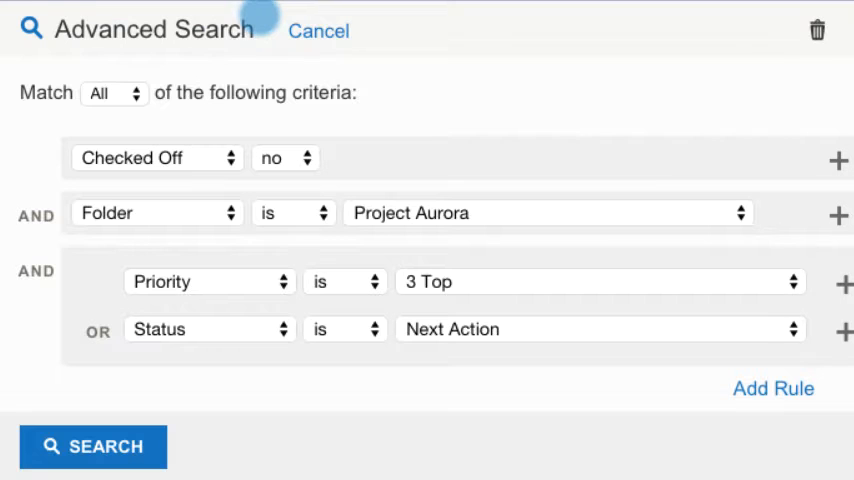
Rerun the search on folder Project Quasar and save it as 'Next For Project Quasar'
left_click(547, 212)
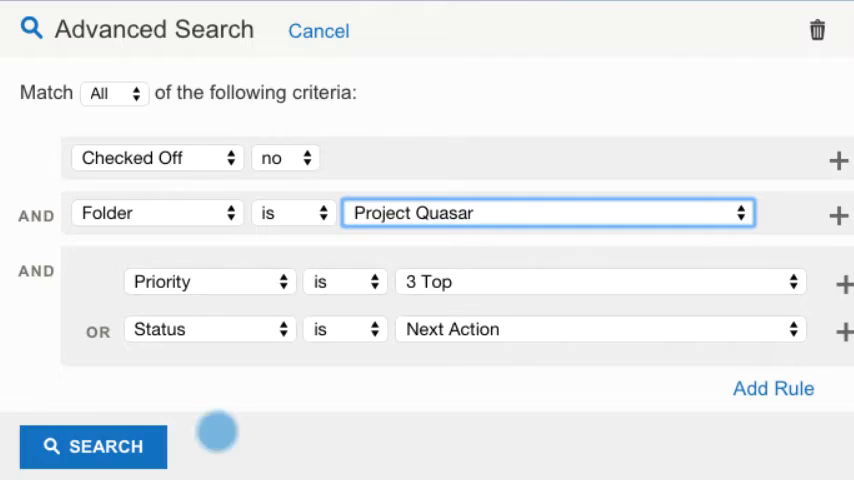
left_click(93, 446)
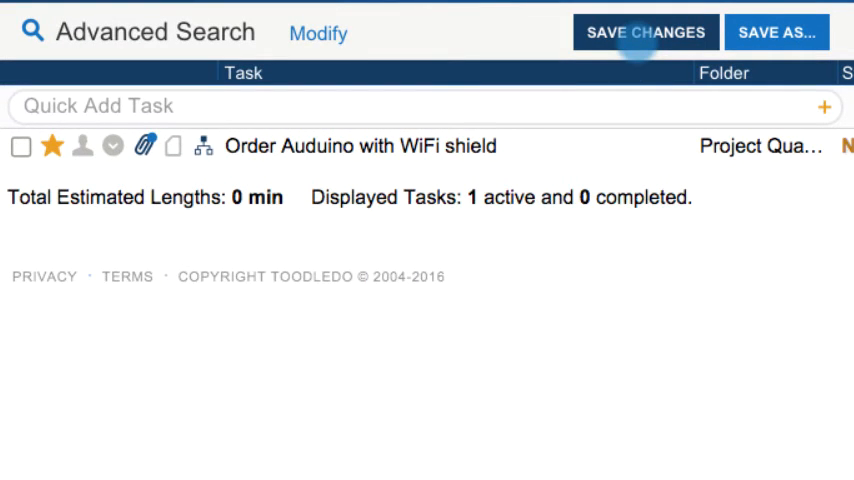
left_click(776, 31)
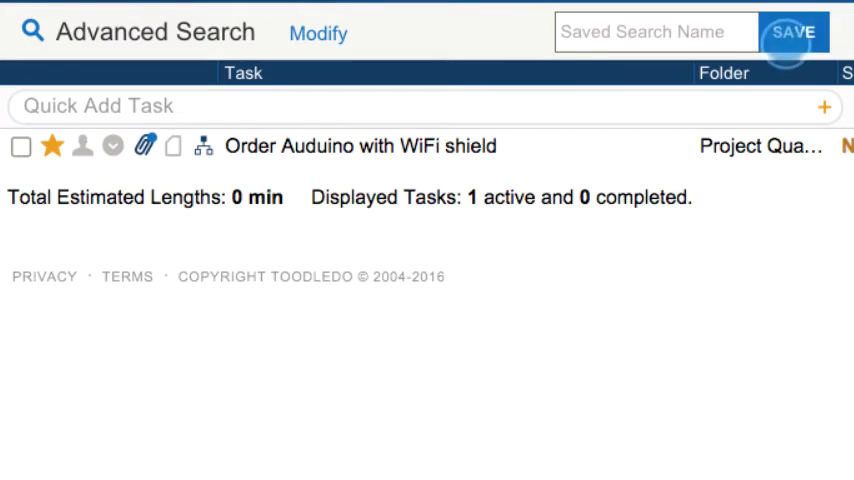
left_click(657, 32)
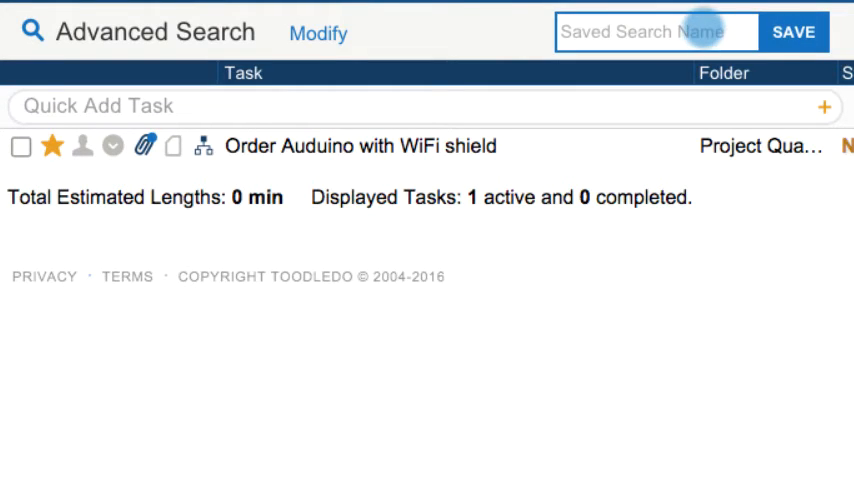
type("Next For Project Qua")
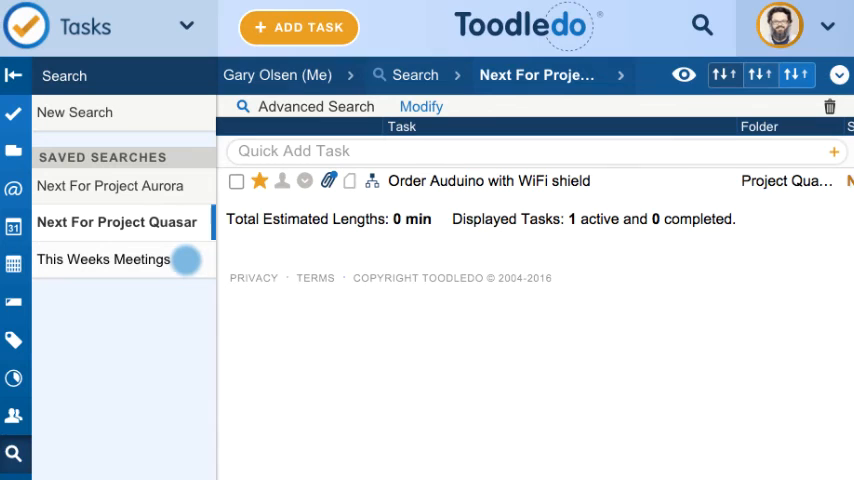
Open the This Weeks Meetings saved search and request its deletion
left_click(104, 259)
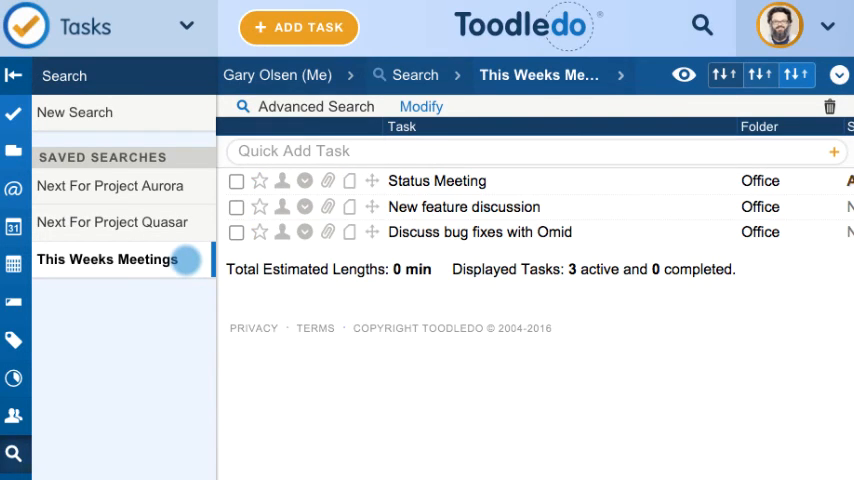
left_click(830, 106)
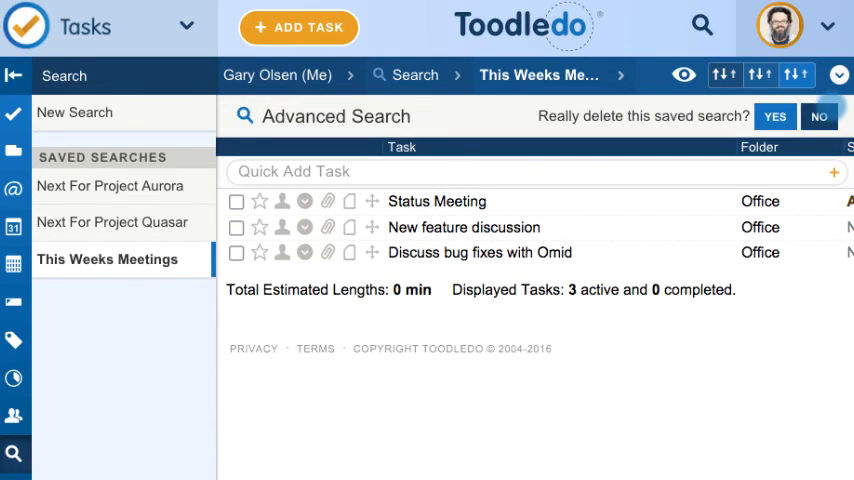